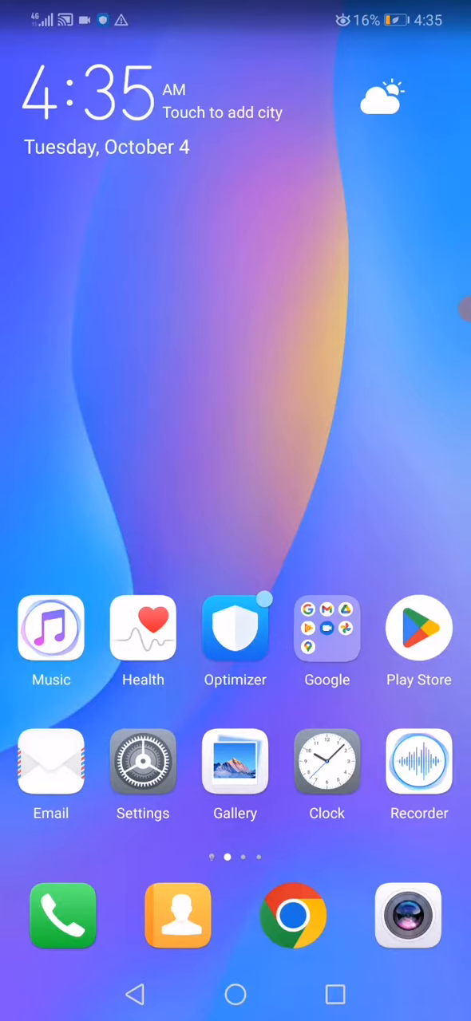
Step: Open device Settings from the home screen and reach the Apps section
click(144, 762)
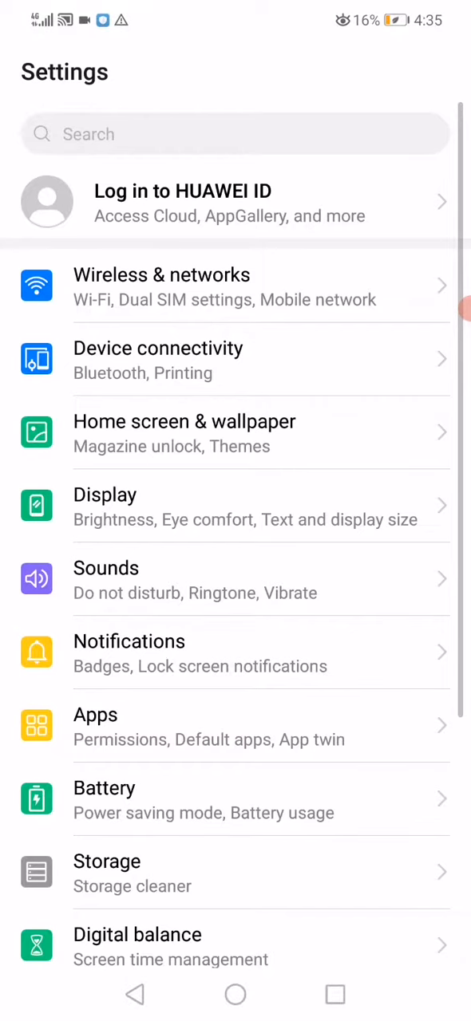
scroll(down, 3)
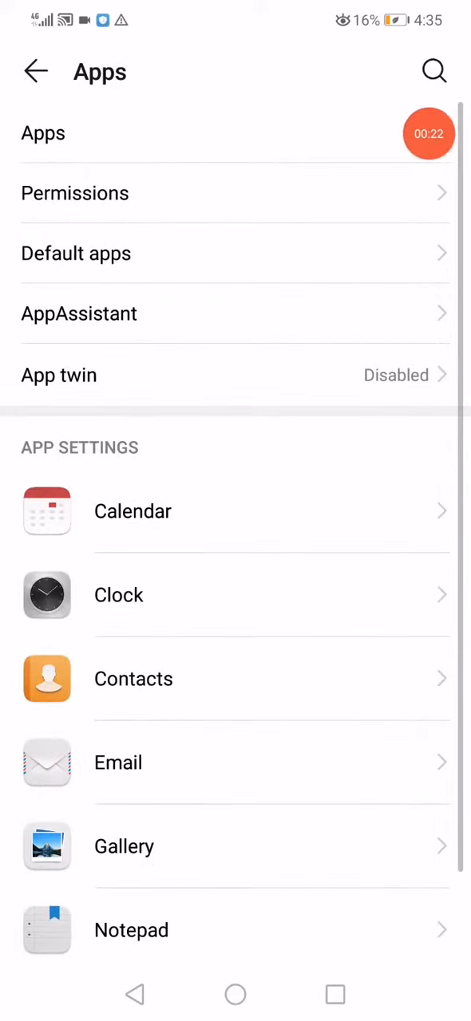
Step: Search the app list for 'ins' and reach Instagram's mobile data usage settings
click(43, 134)
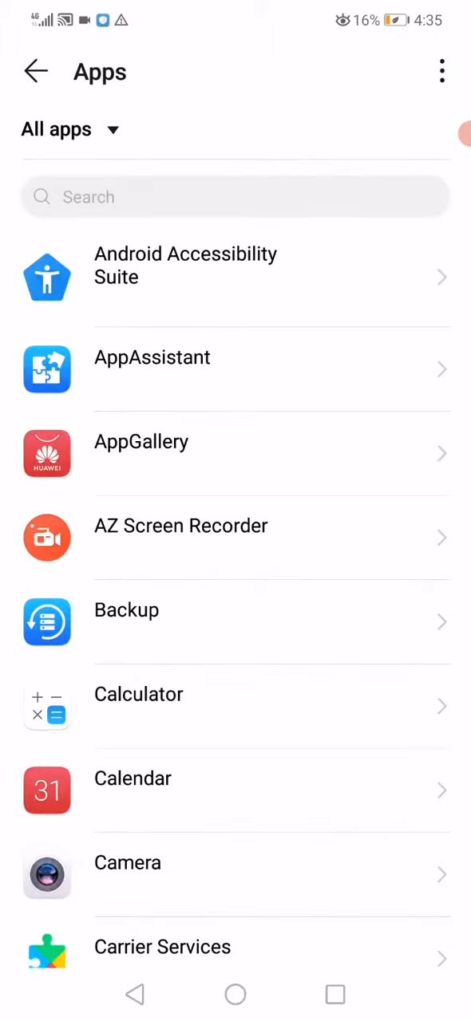
text(ins)
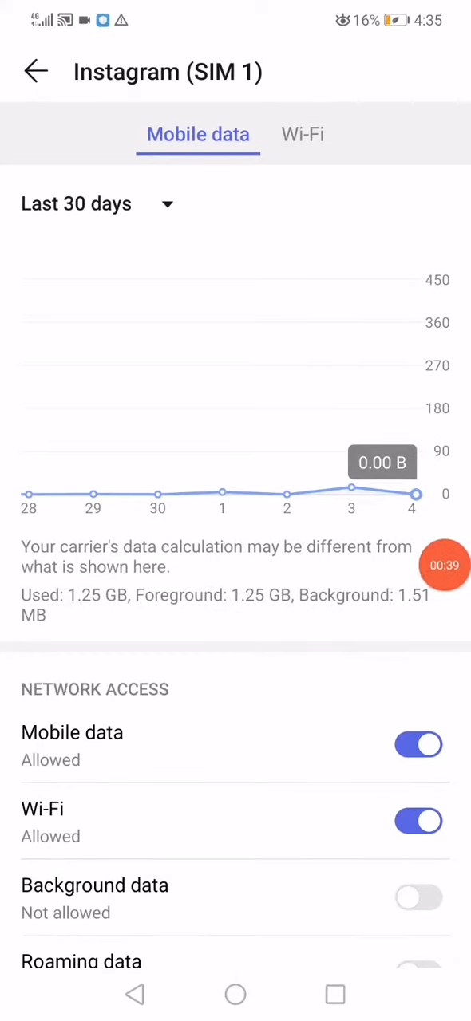
Step: Clear Instagram's data and cache, force-stop the app, and return to the home screen
click(35, 71)
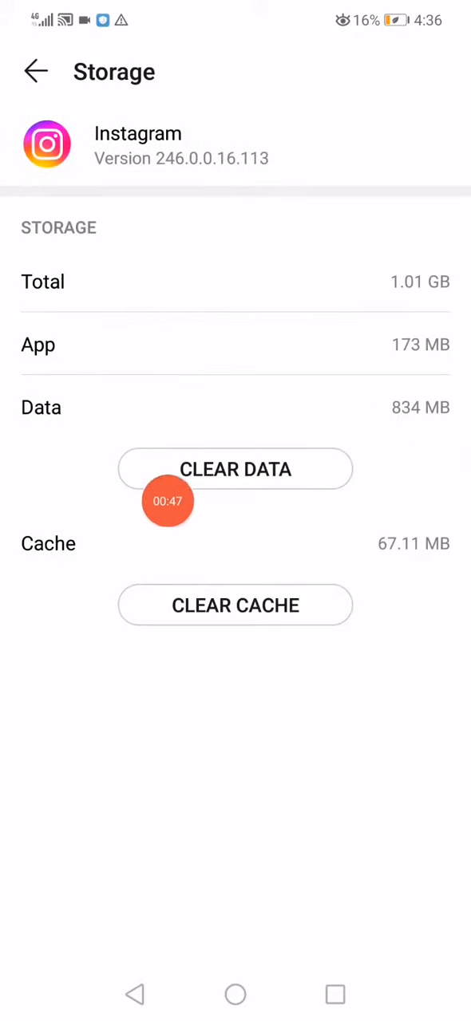
mouse_move(183, 592)
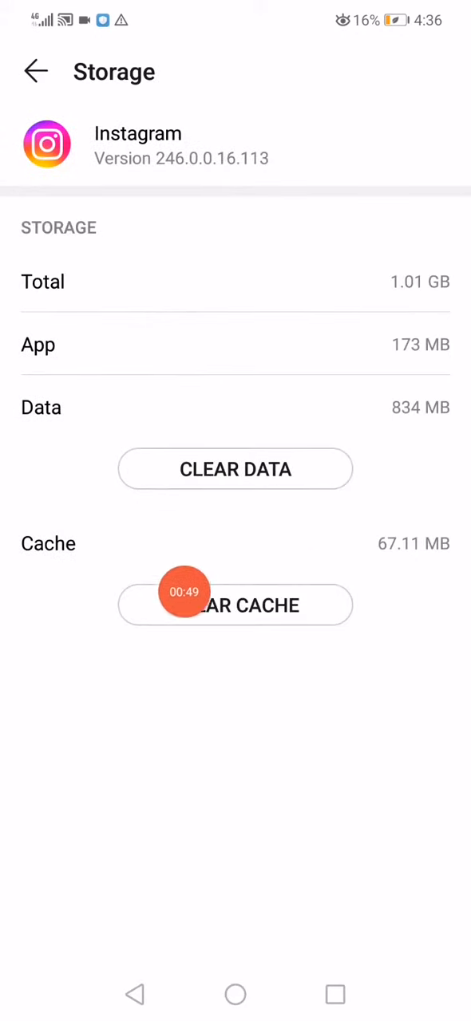
click(35, 70)
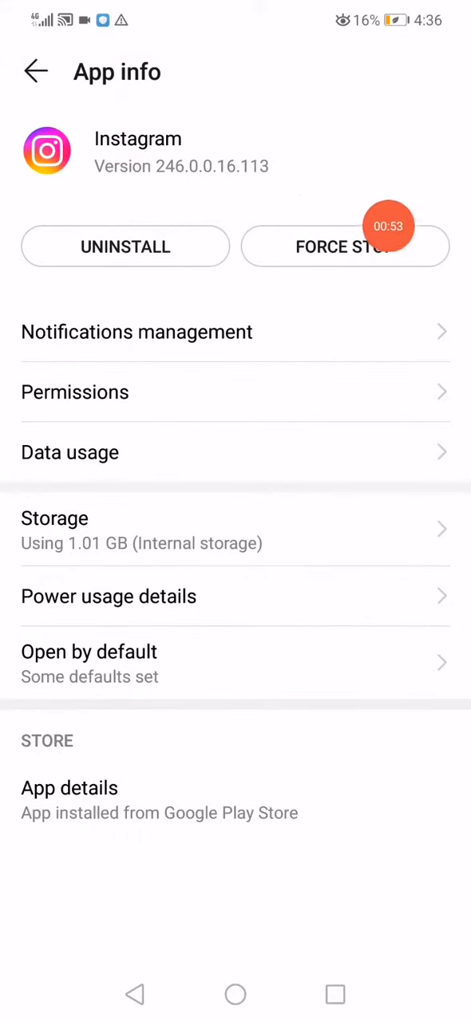
click(235, 994)
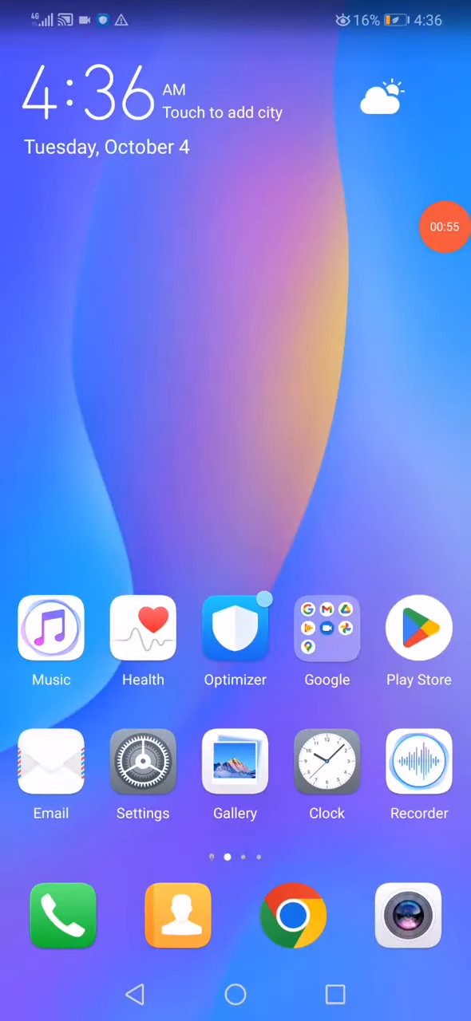